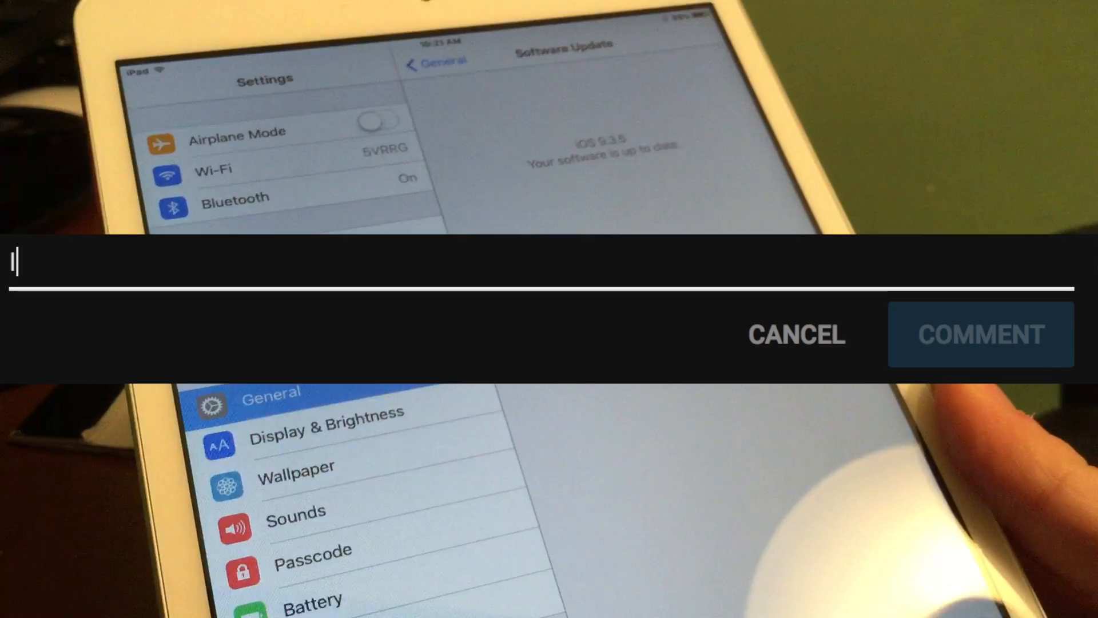
Show Software Update reporting iOS 9.3.5 as current, then exit to the home screen.
type("I'm on 9.3.5 how?")
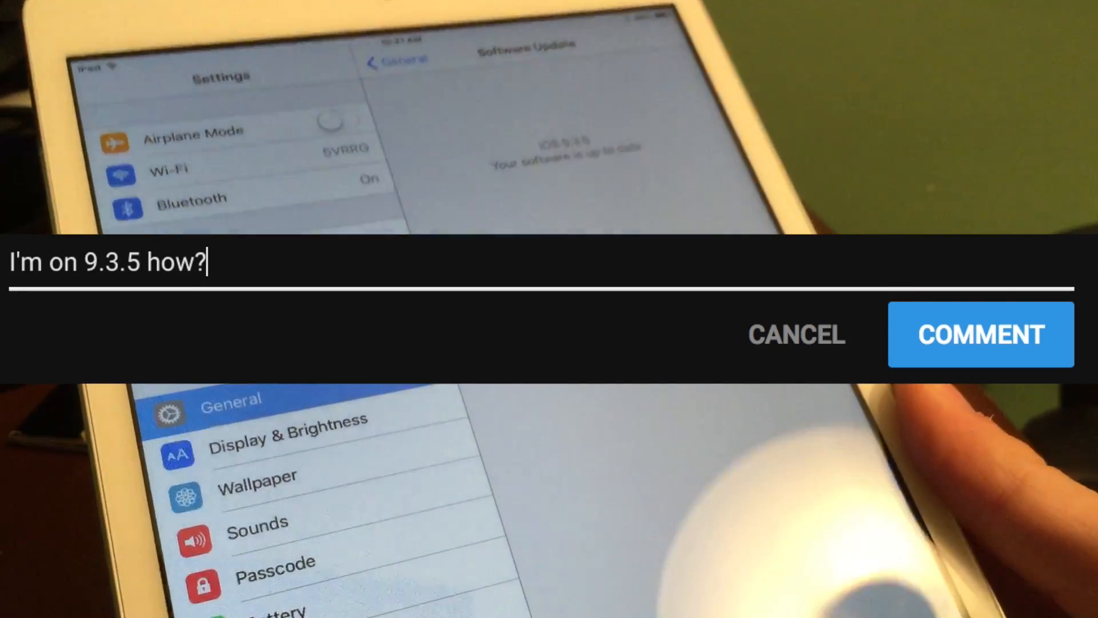
type("???? WEN etaa")
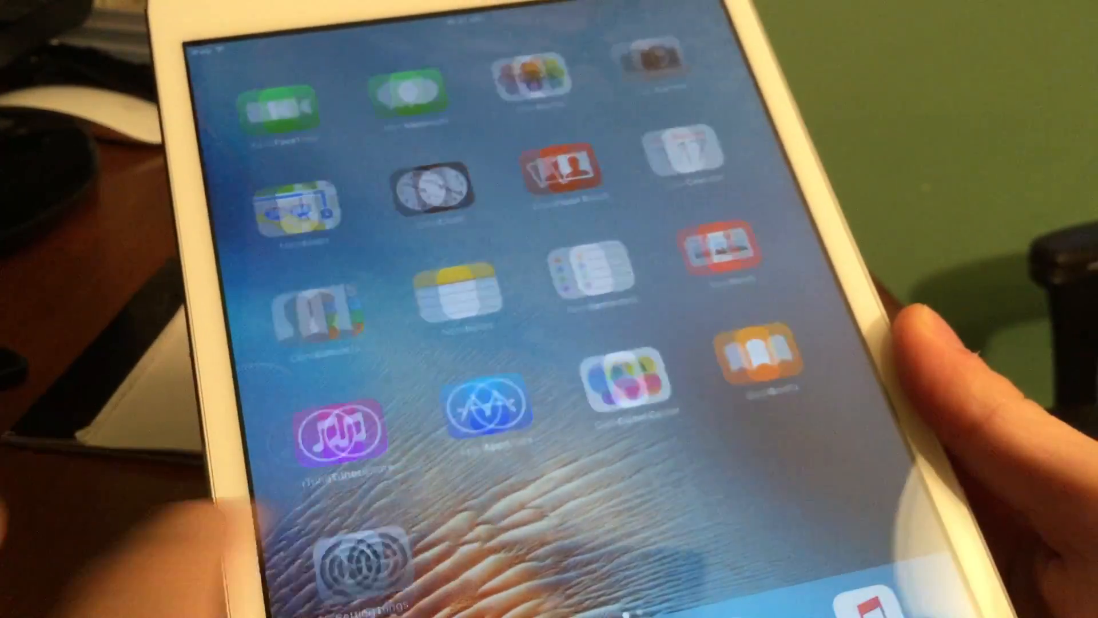
scroll("left", 3)
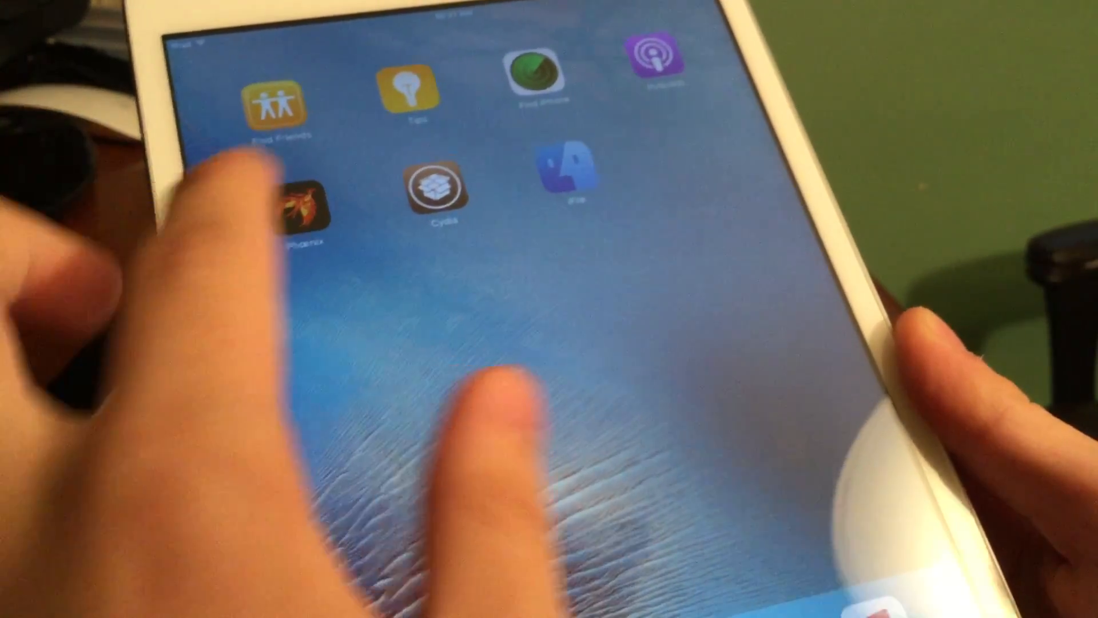
left_click(437, 189)
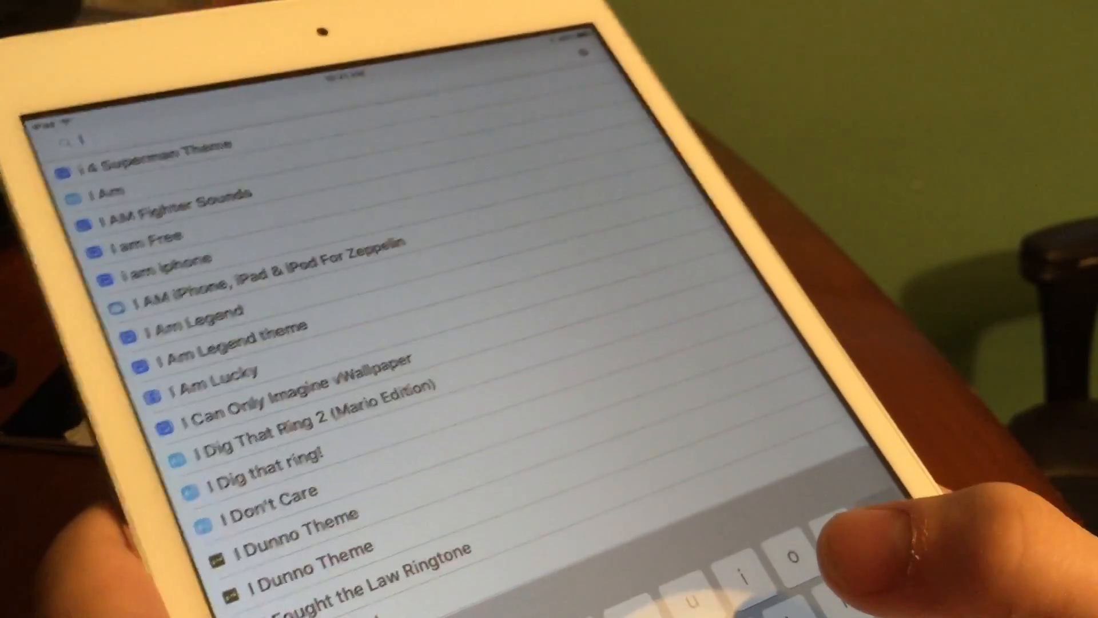
type("F")
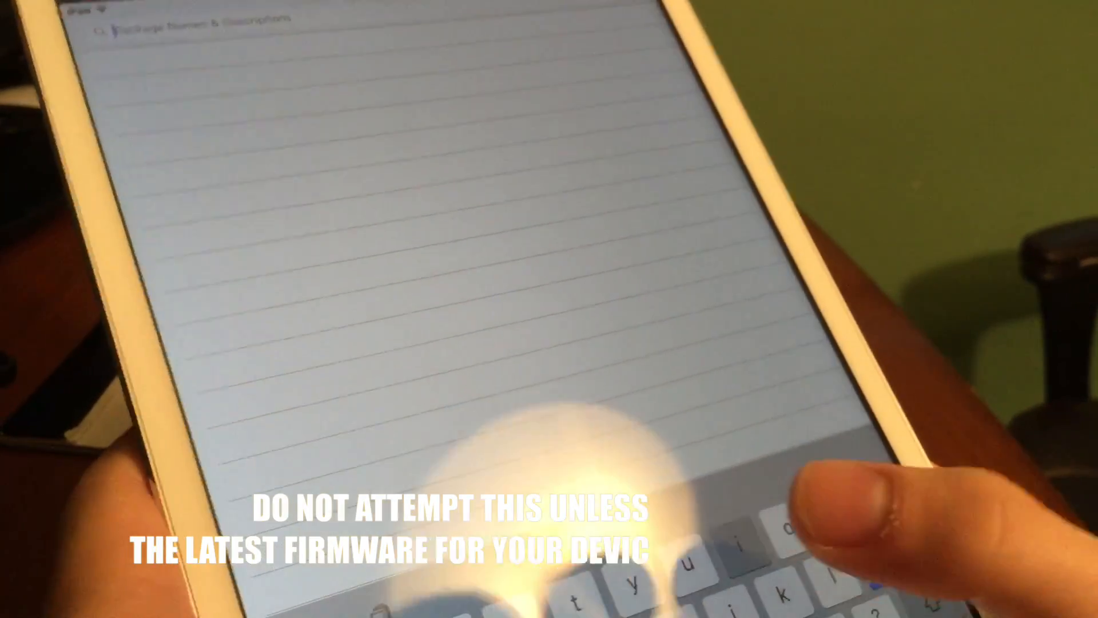
type("i")
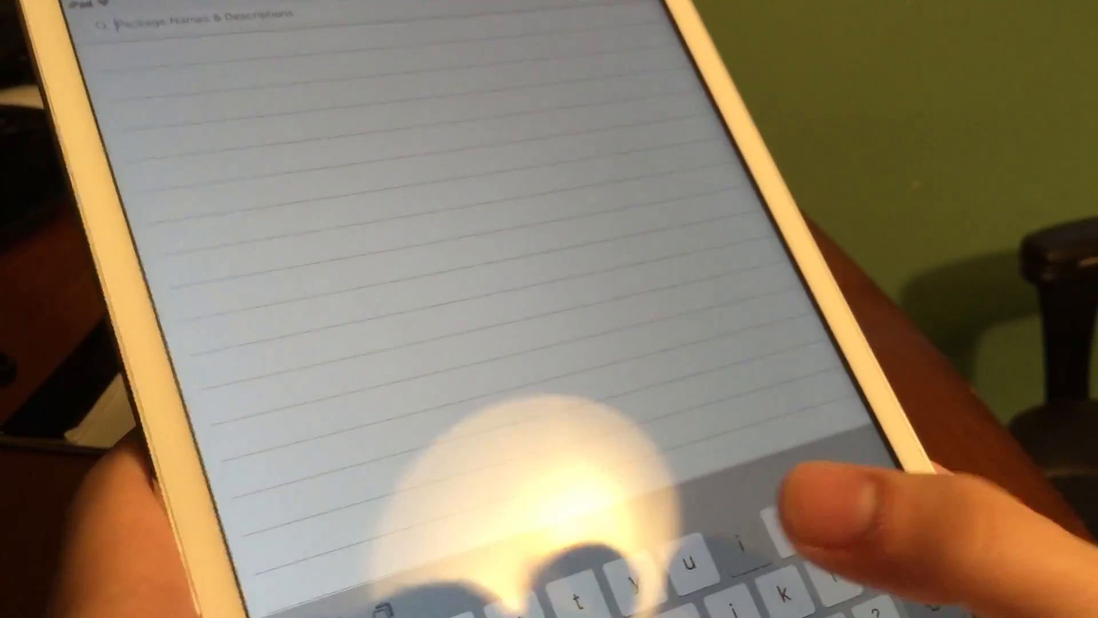
type("i")
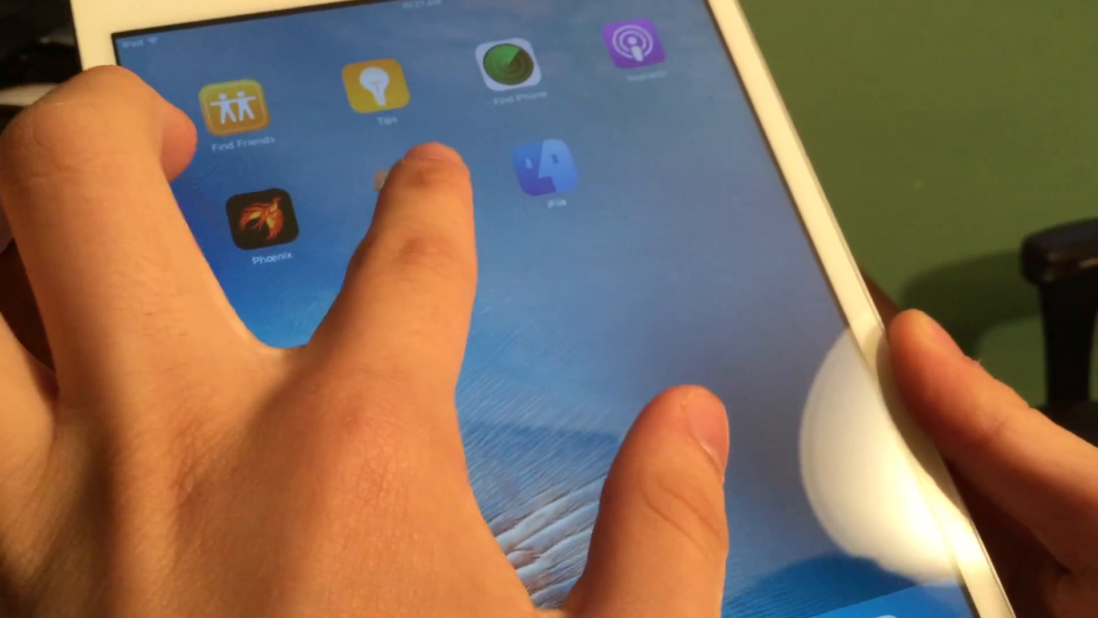
Return to the first home screen page showing Settings and App Store.
left_click(378, 175)
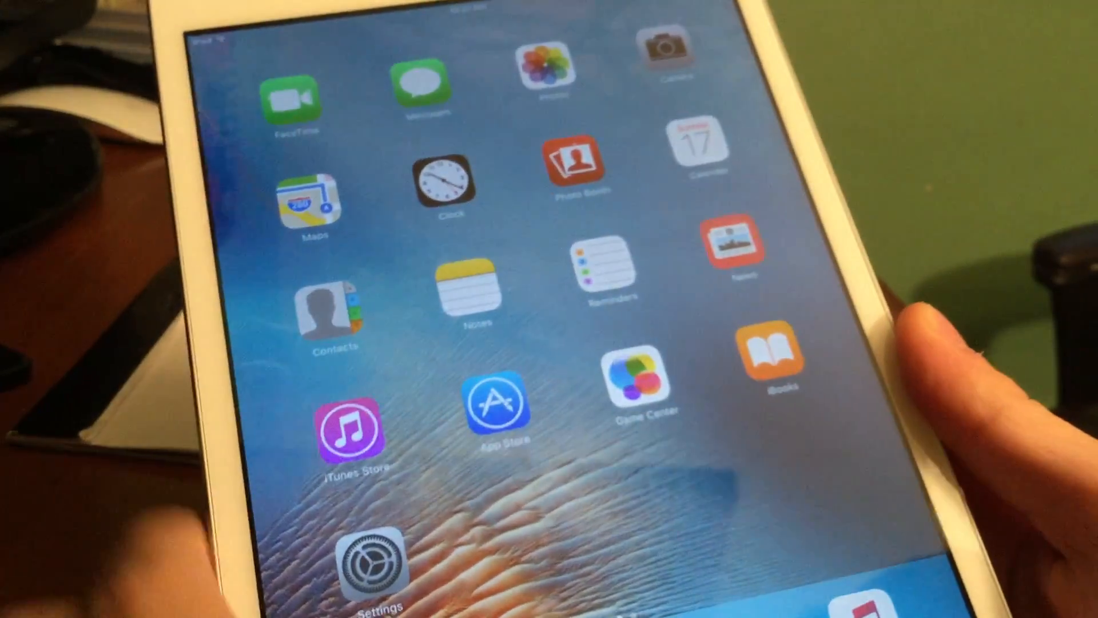
Launch Cydia from the second home page and enter 'i' in its package search.
scroll("left", 3)
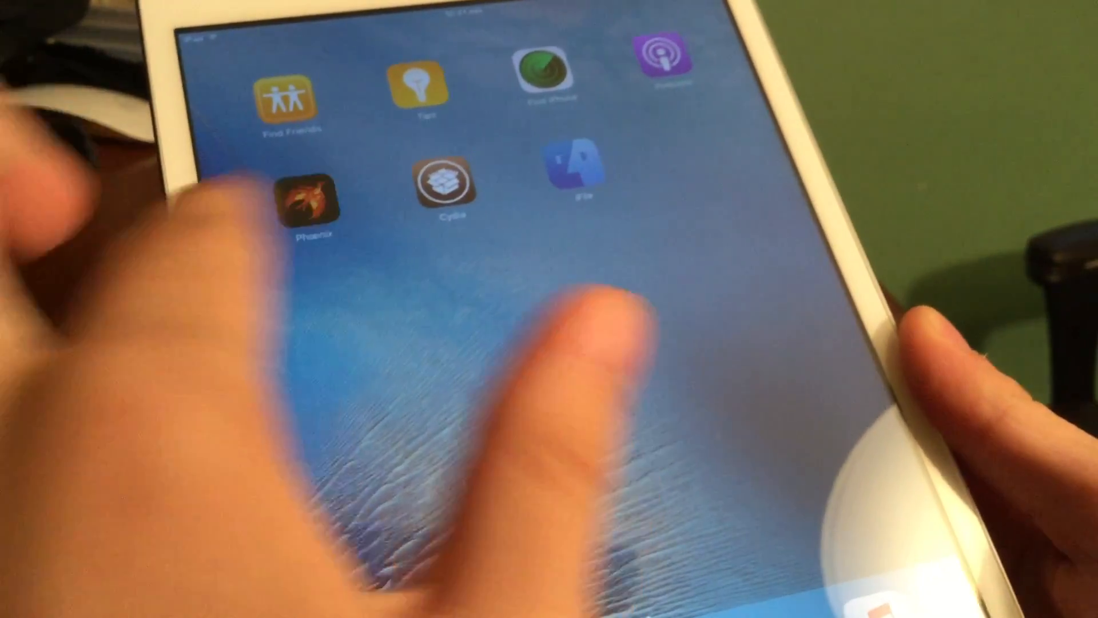
left_click(446, 184)
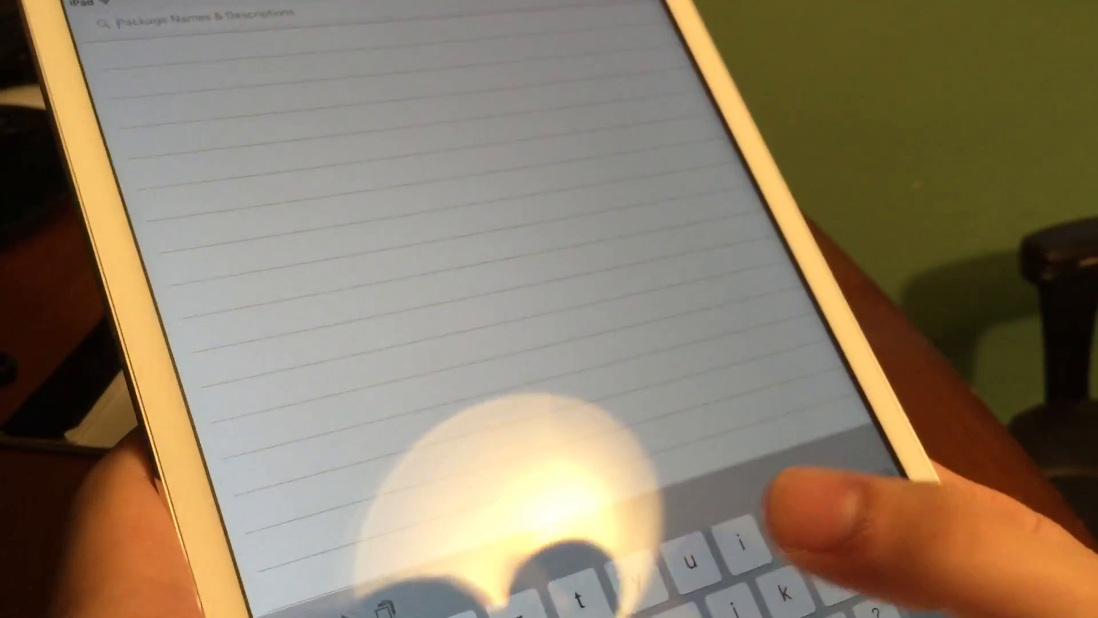
type("i")
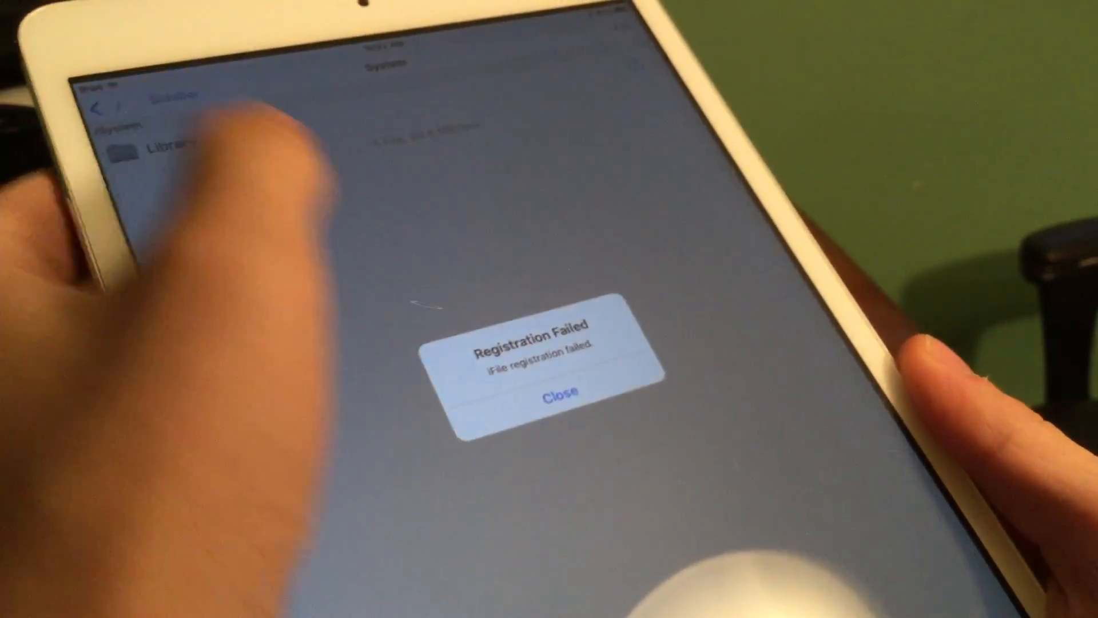
Dismiss iFile's registration alert, enter CoreServices and scroll down to SystemVersion.plist.
left_click(558, 388)
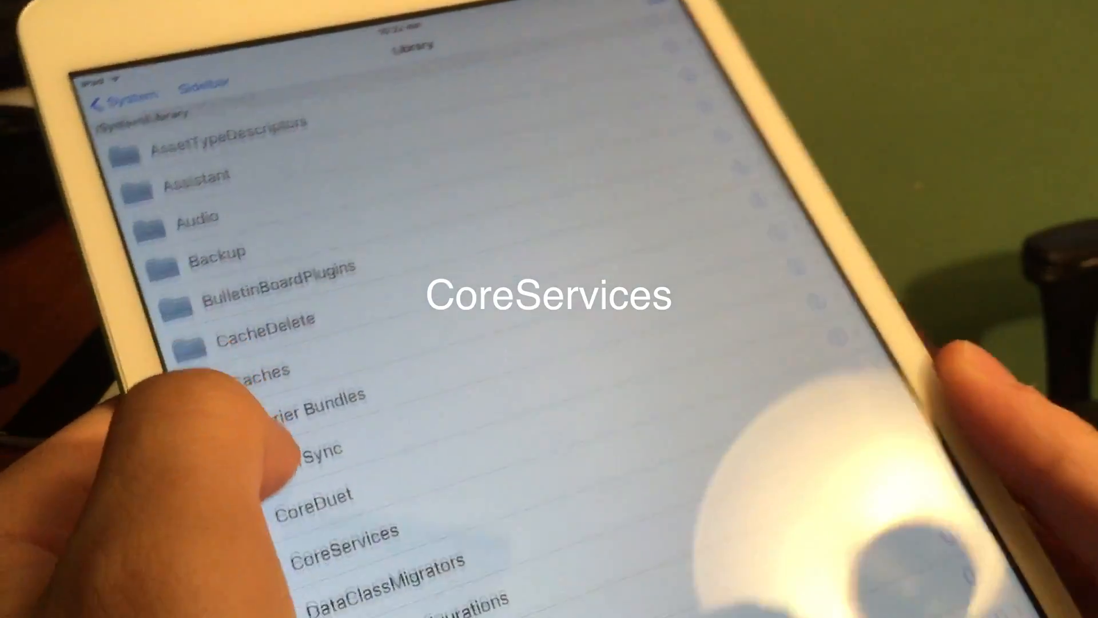
left_click(336, 534)
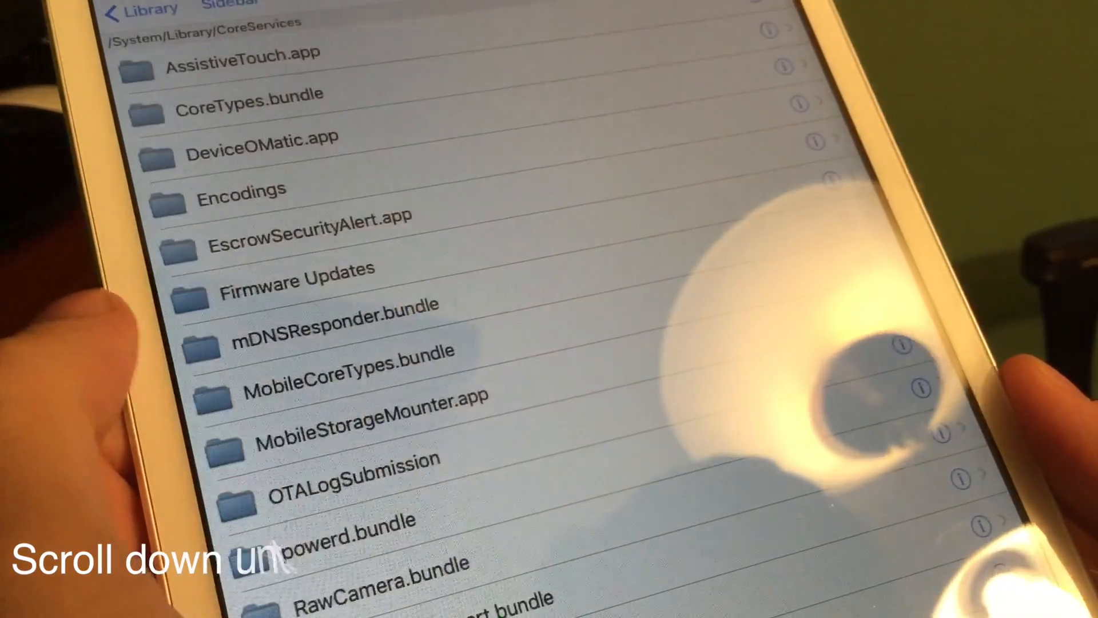
scroll("down", 3)
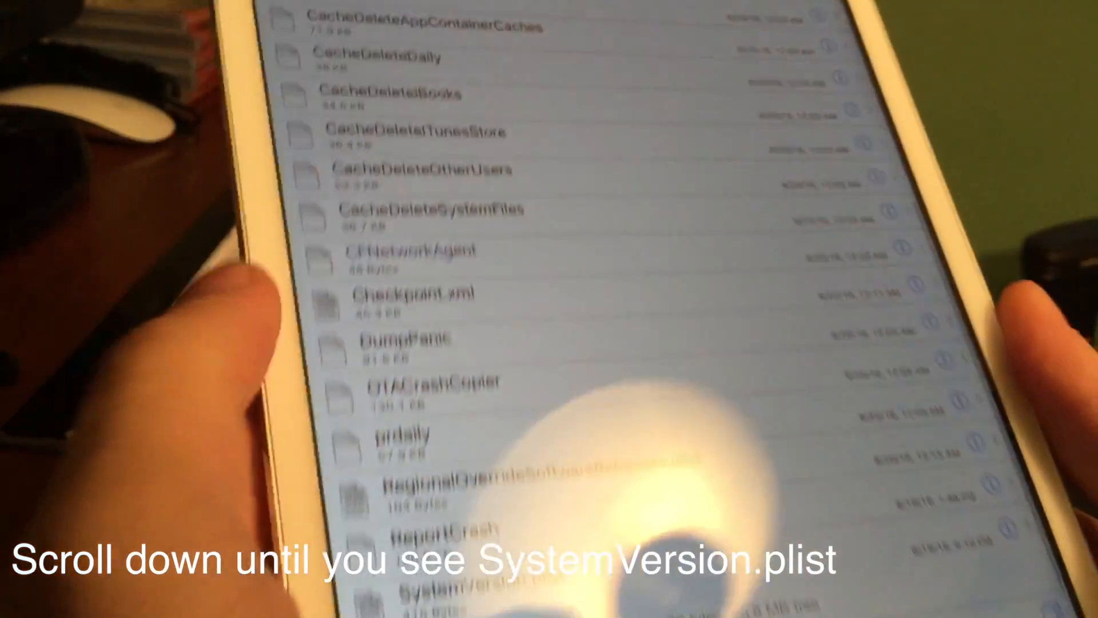
scroll("down", 3)
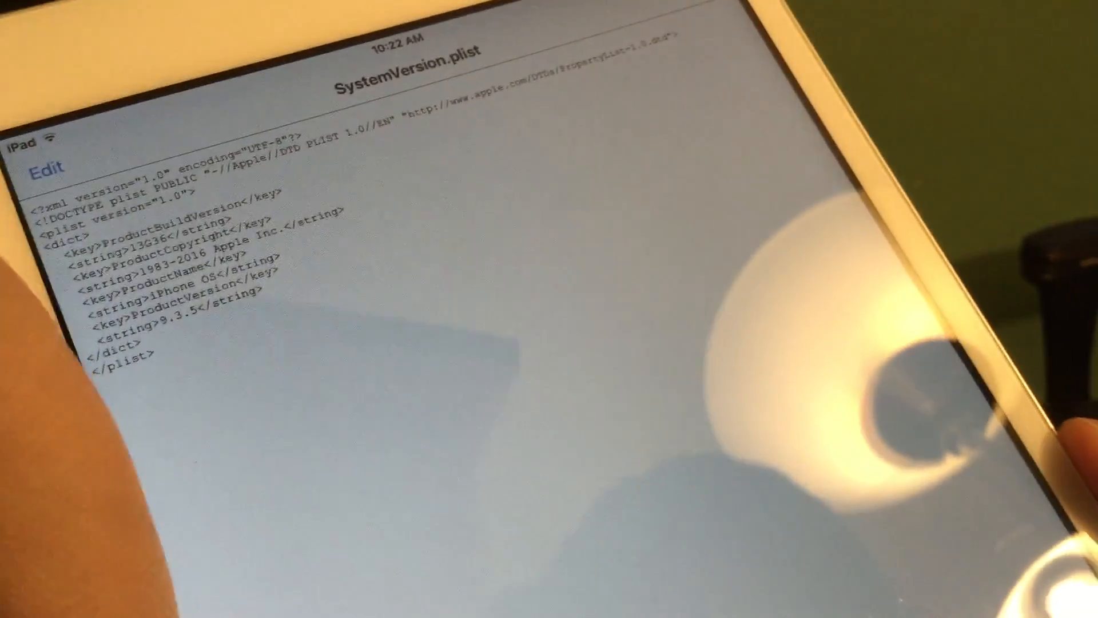
Edit SystemVersion.plist, replacing the ProductVersion string 9.3.5 with 6.0.
left_click(45, 170)
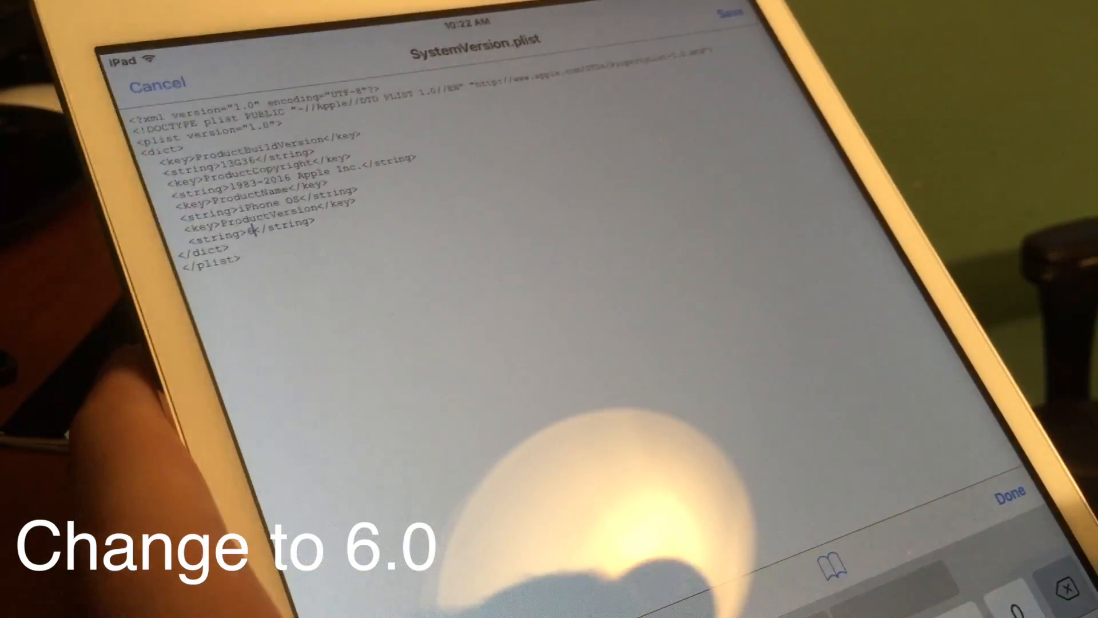
type("6.0")
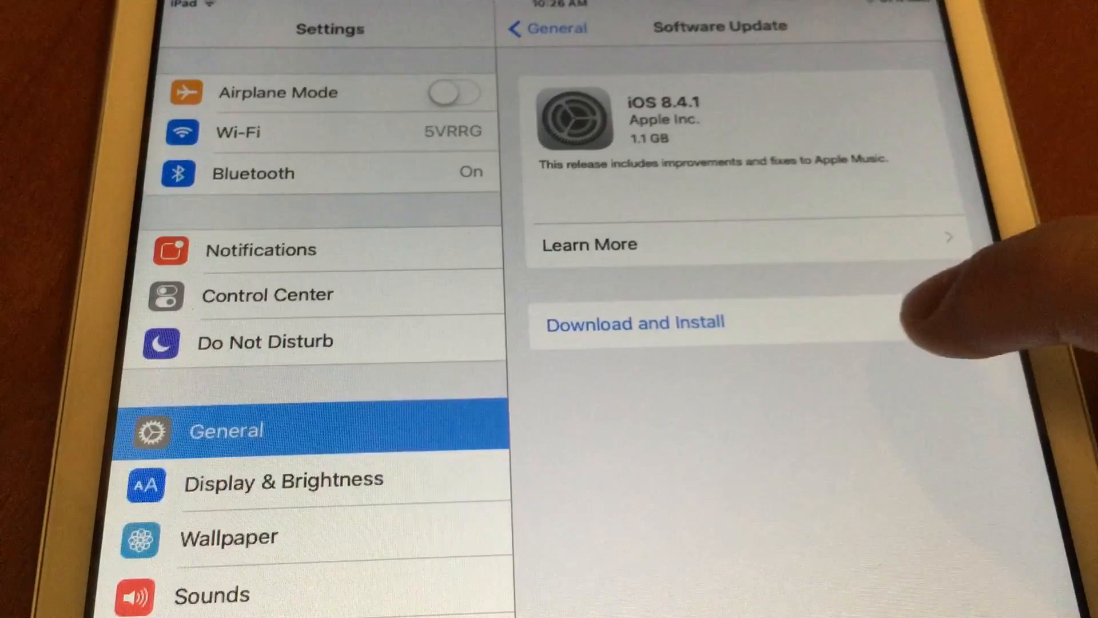
Start Download and Install for iOS 8.4.1 and scroll through the terms.
left_click(634, 322)
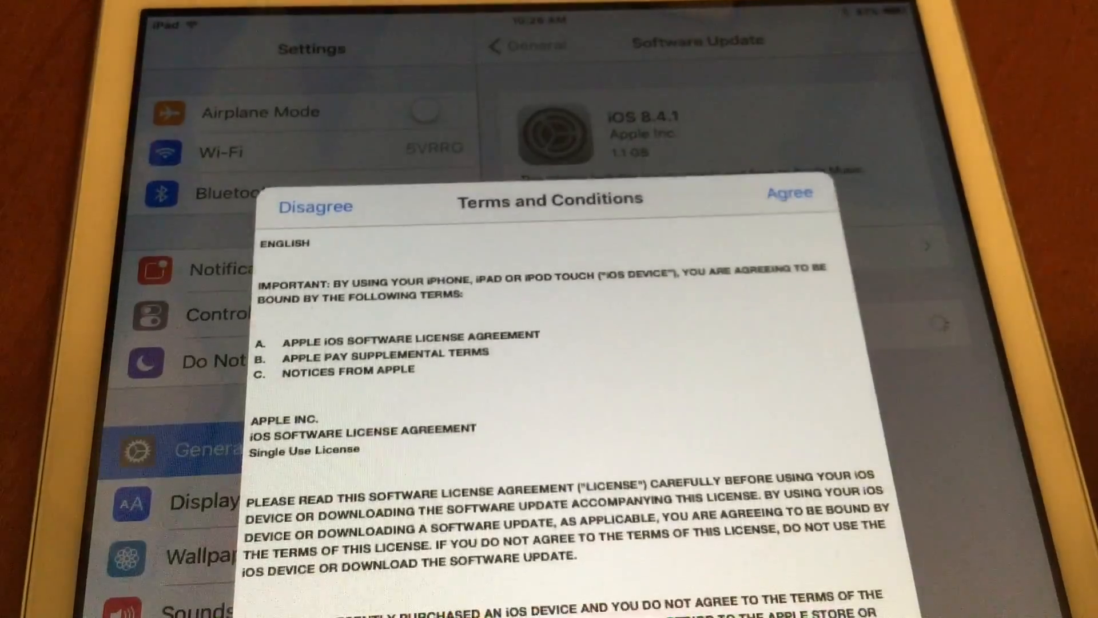
scroll("down", 3)
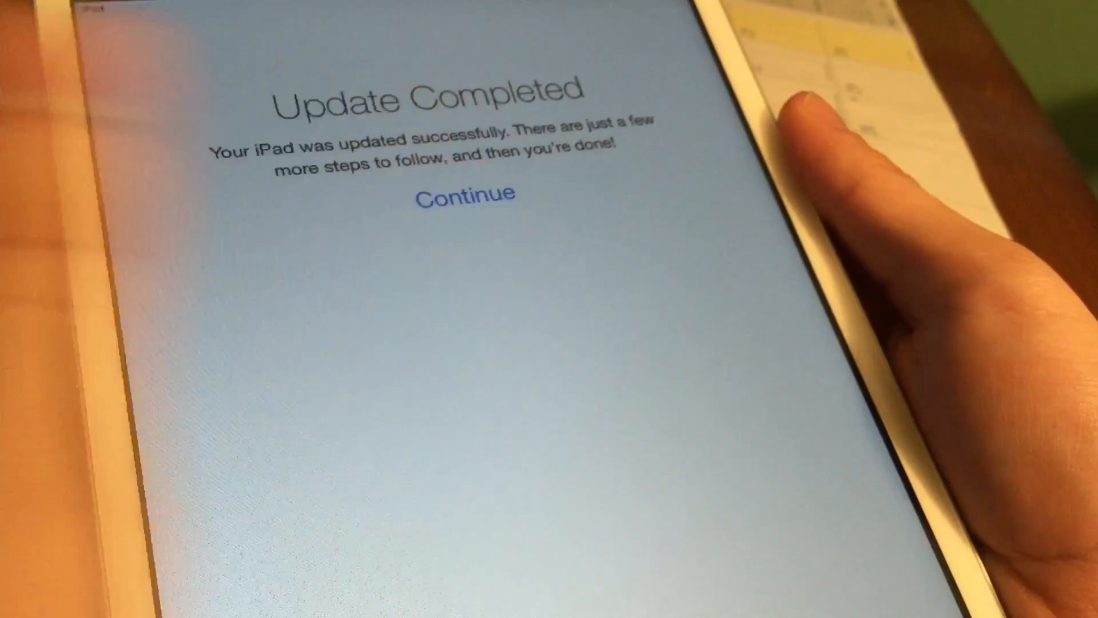
Continue past the Update Completed screen and finish setup to the iOS 8 home screen.
left_click(464, 193)
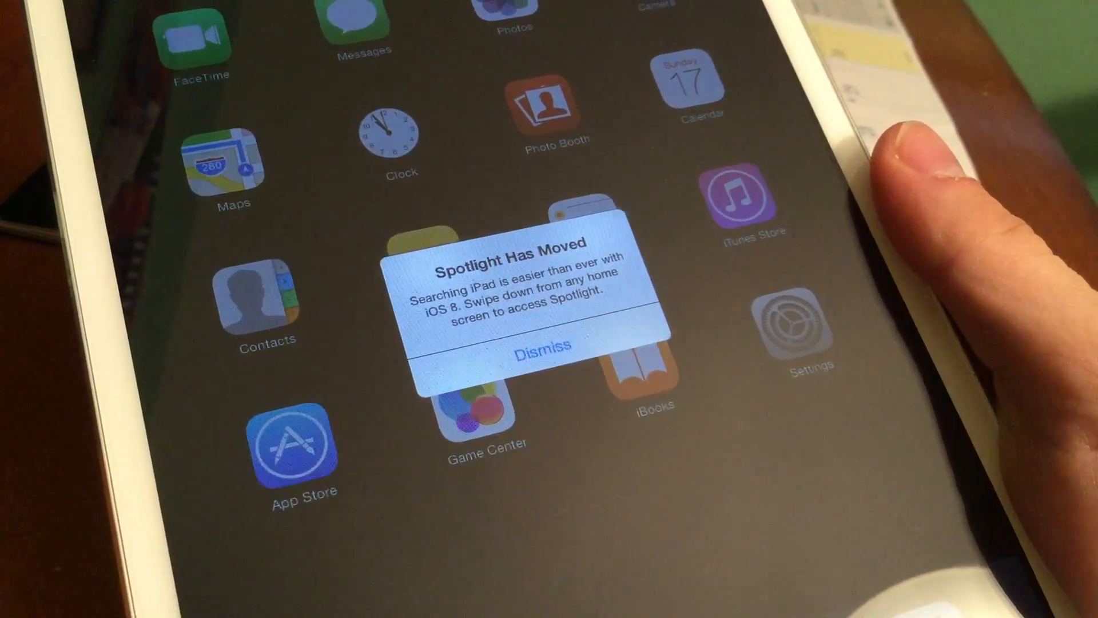
Dismiss the Spotlight Has Moved alert and go to Settings > Wallpaper.
left_click(543, 346)
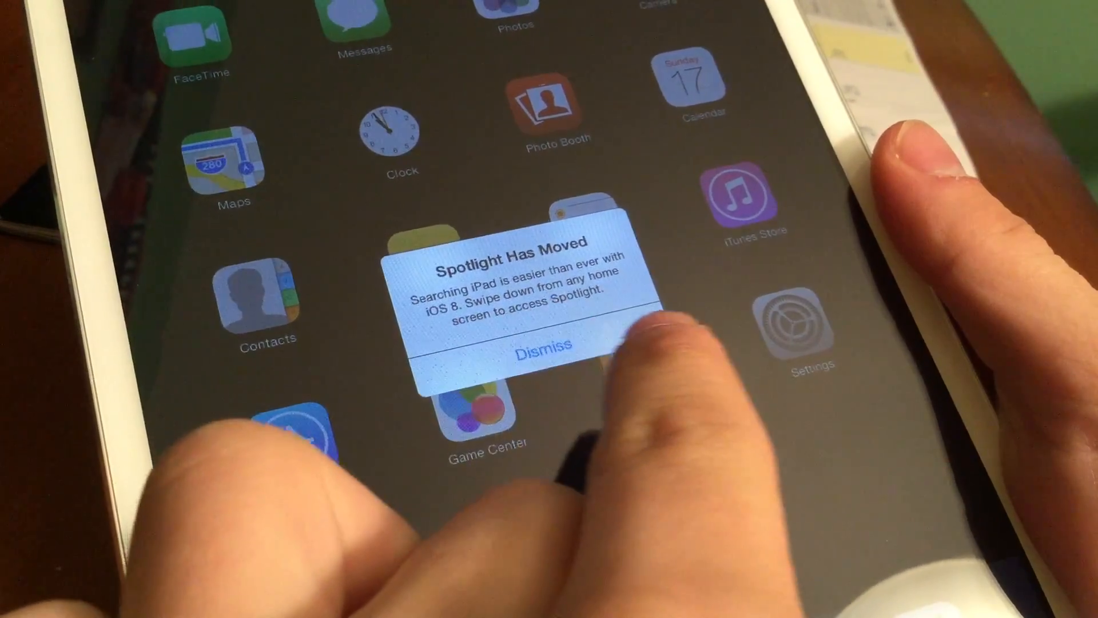
left_click(540, 352)
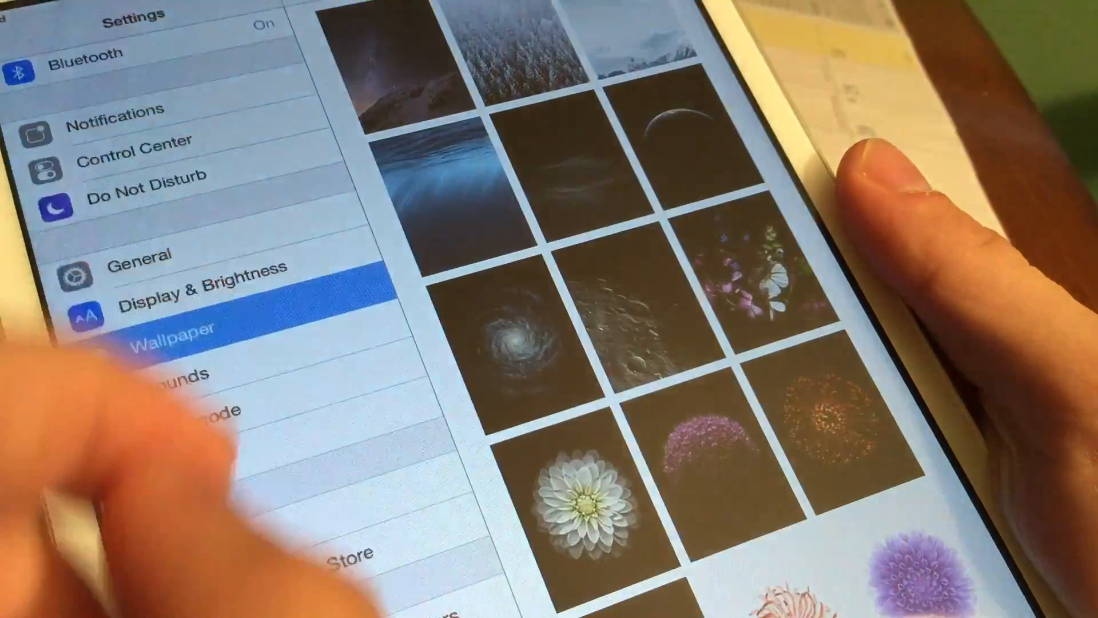
Apply the starry mountain wallpaper and view the iOS 8 home screen's second page.
left_click(392, 63)
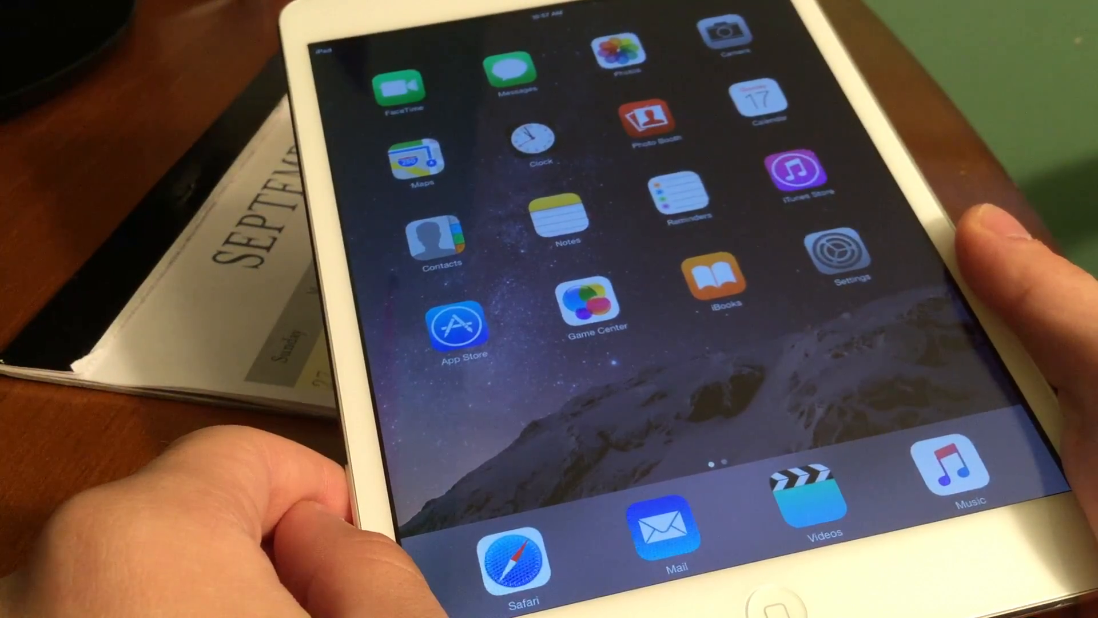
scroll("left", 3)
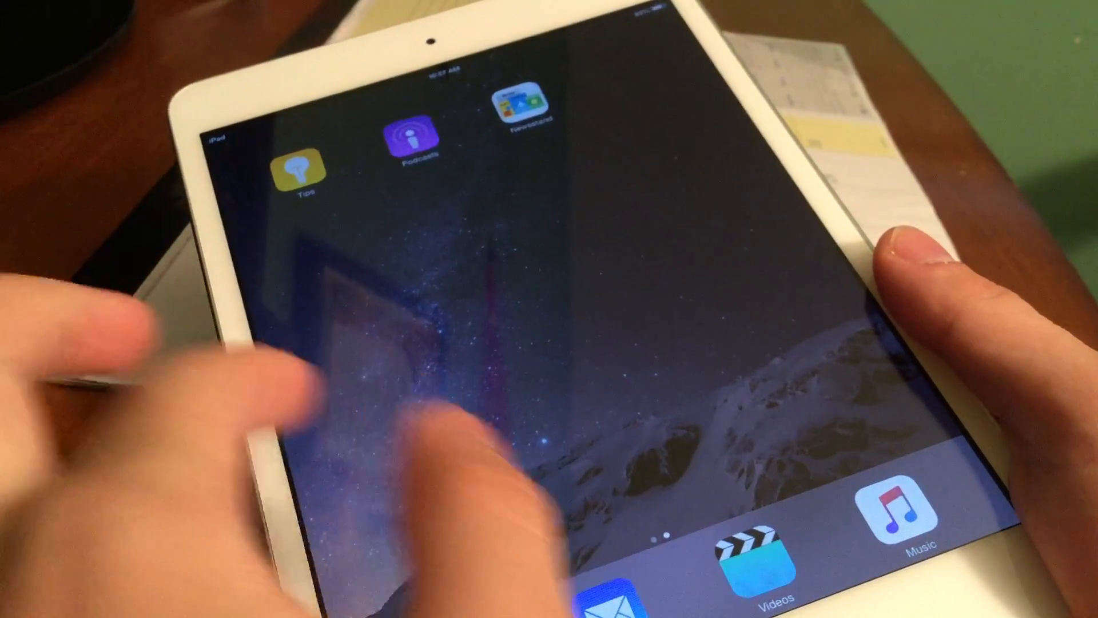